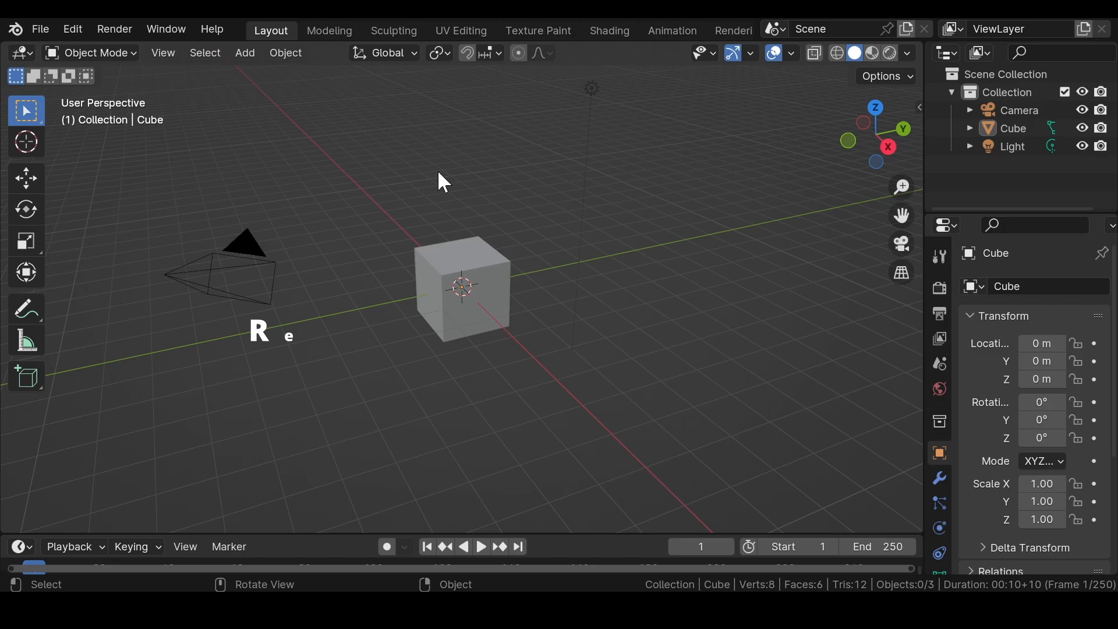
pyautogui.moveTo(341, 85)
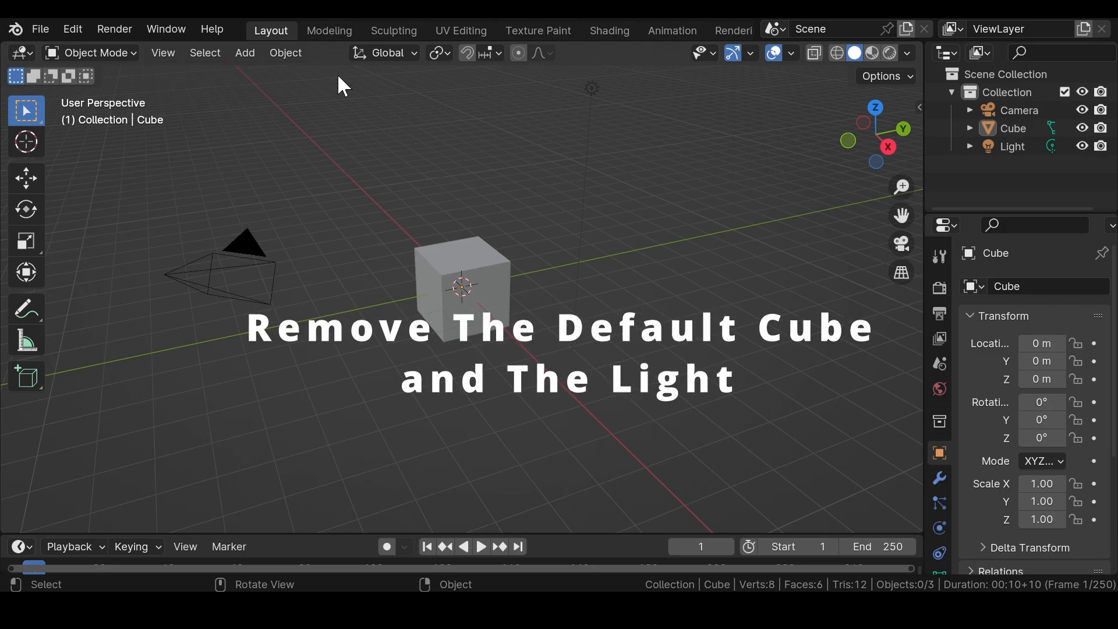
# Delete the default cube and light, add a UV Sphere at the origin and view it from the front
pyautogui.press('Shift+A')
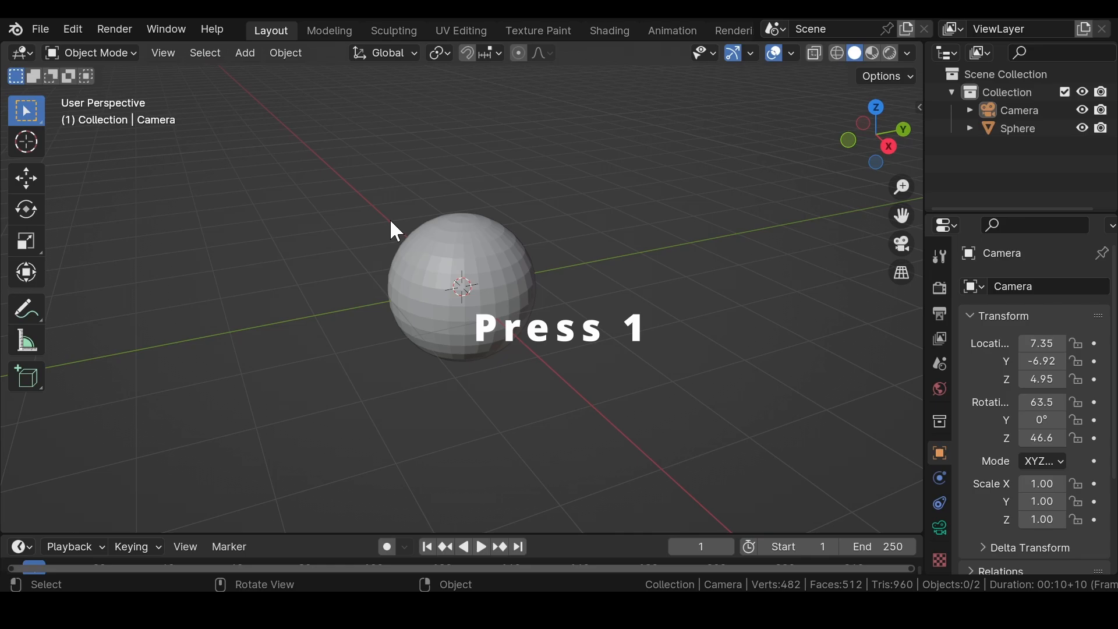
pyautogui.press('1')
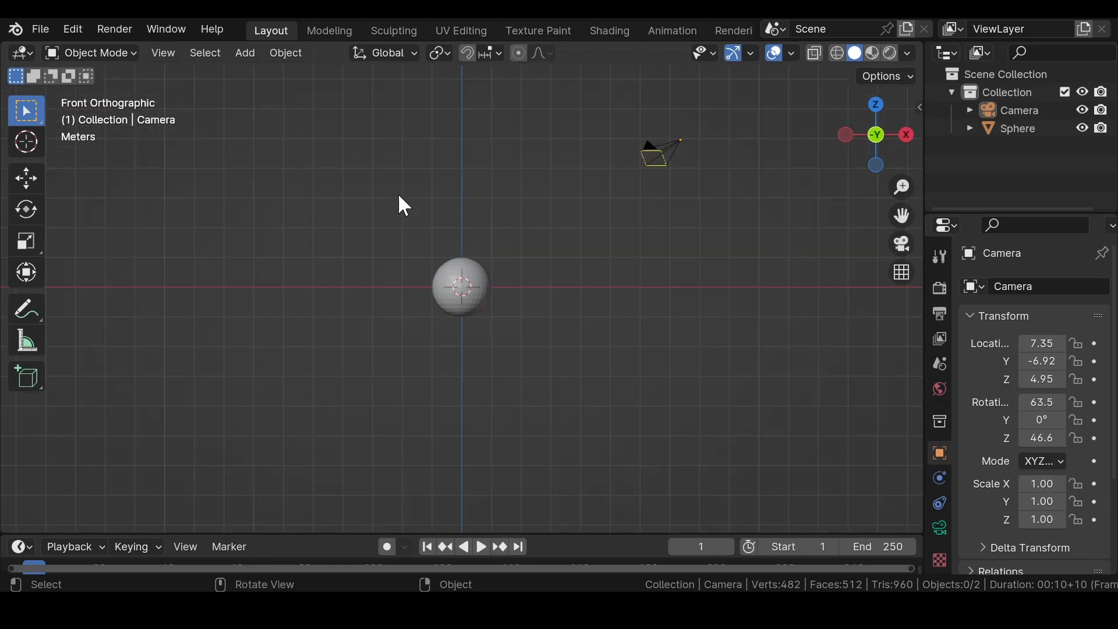
pyautogui.moveTo(681, 174)
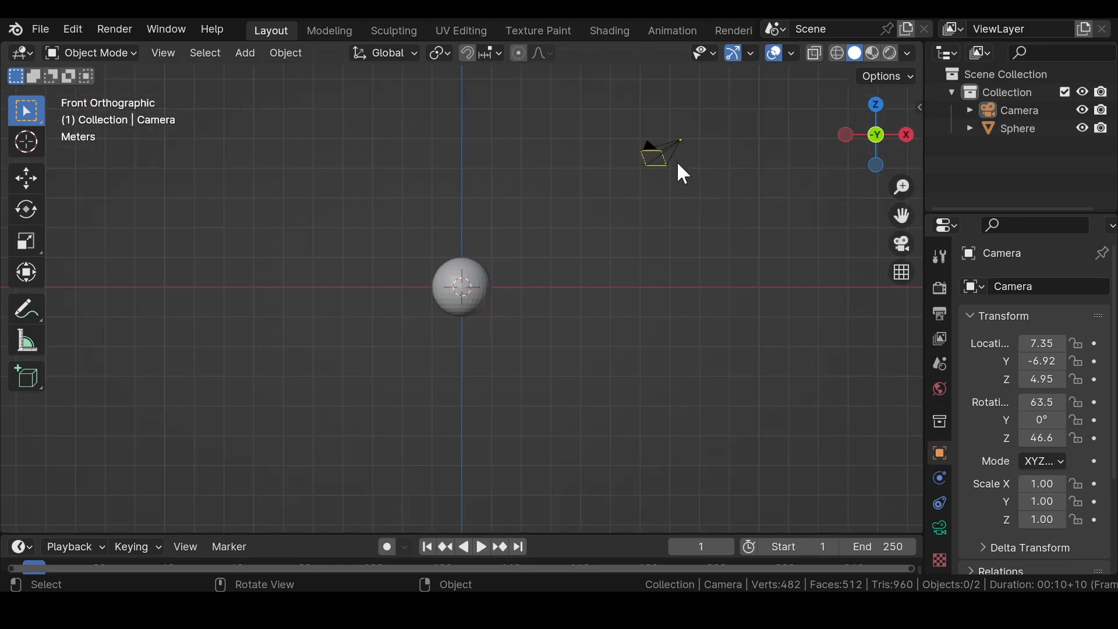
# Set output resolution to 1080 by 1080 and tighten the camera's focal length on the sphere
pyautogui.click(659, 150)
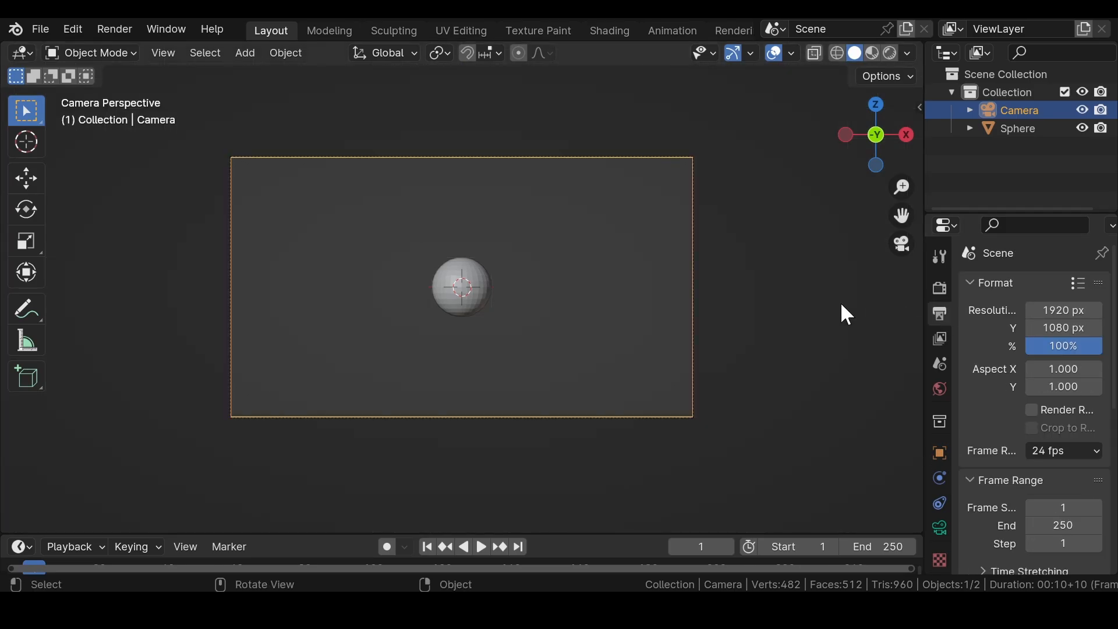
pyautogui.moveTo(1063, 310)
pyautogui.write('1080')
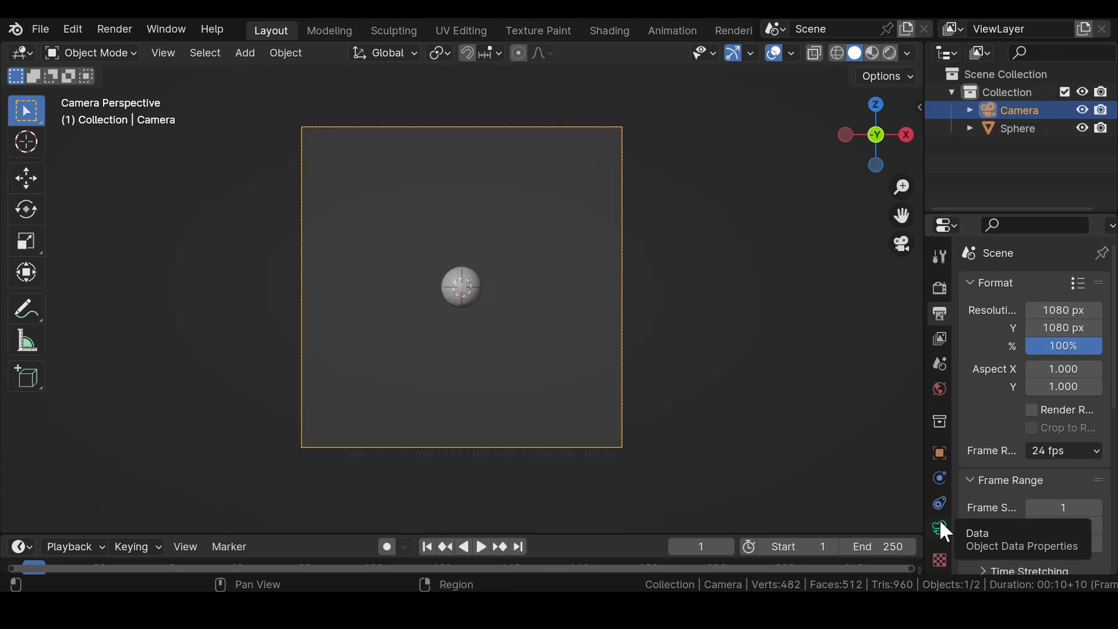
pyautogui.click(940, 527)
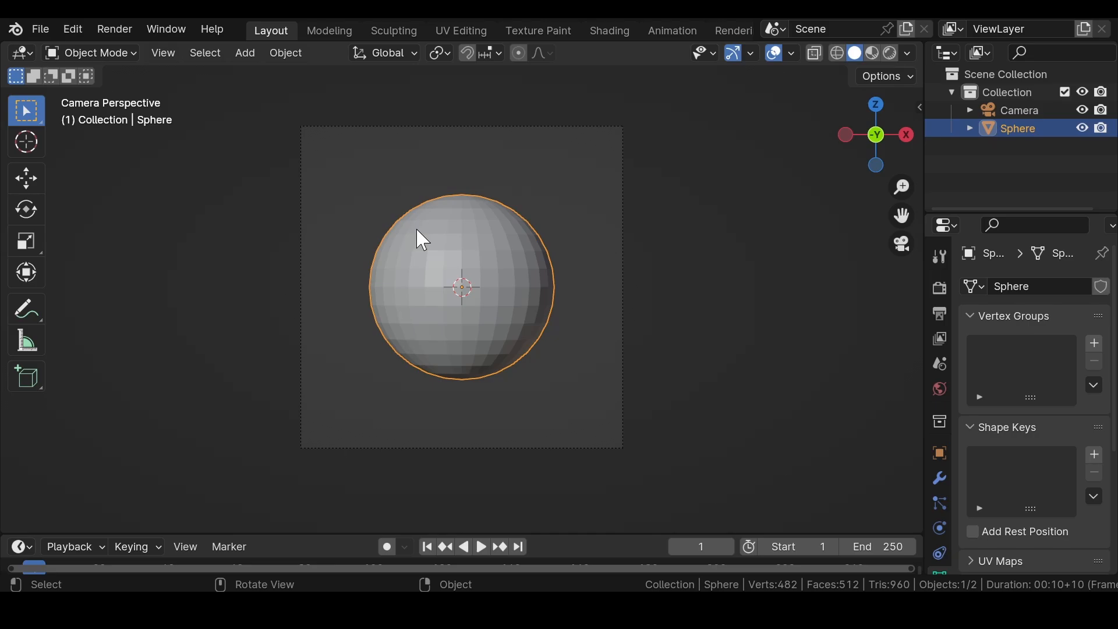
pyautogui.moveTo(455, 255)
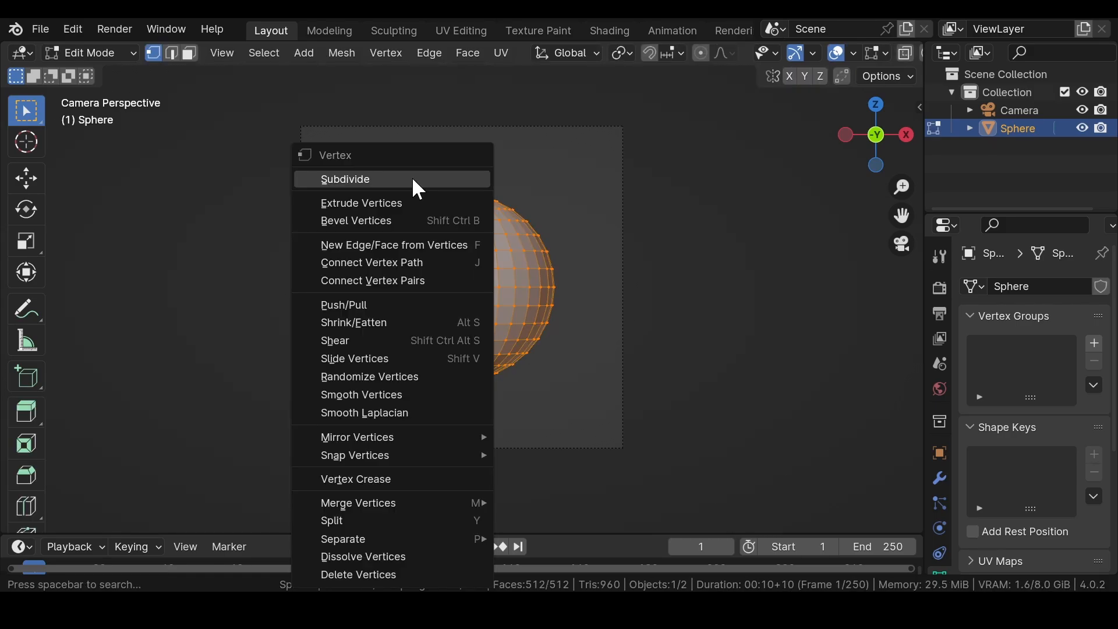
# Subdivide the sphere's whole mesh in Edit Mode, then apply Shade Smooth
pyautogui.click(346, 179)
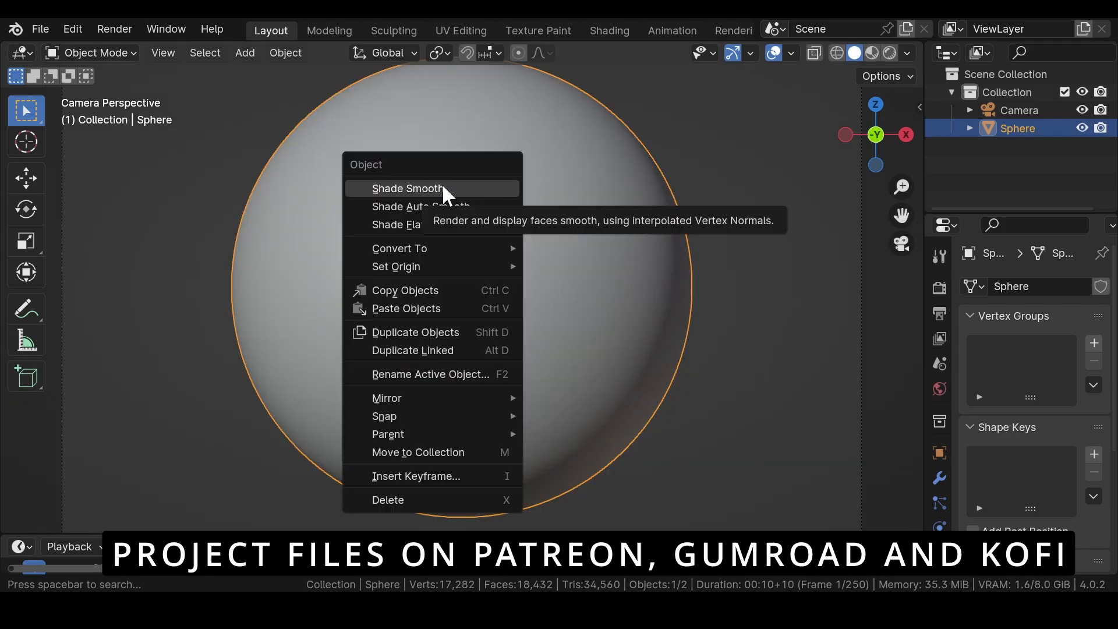
pyautogui.click(409, 189)
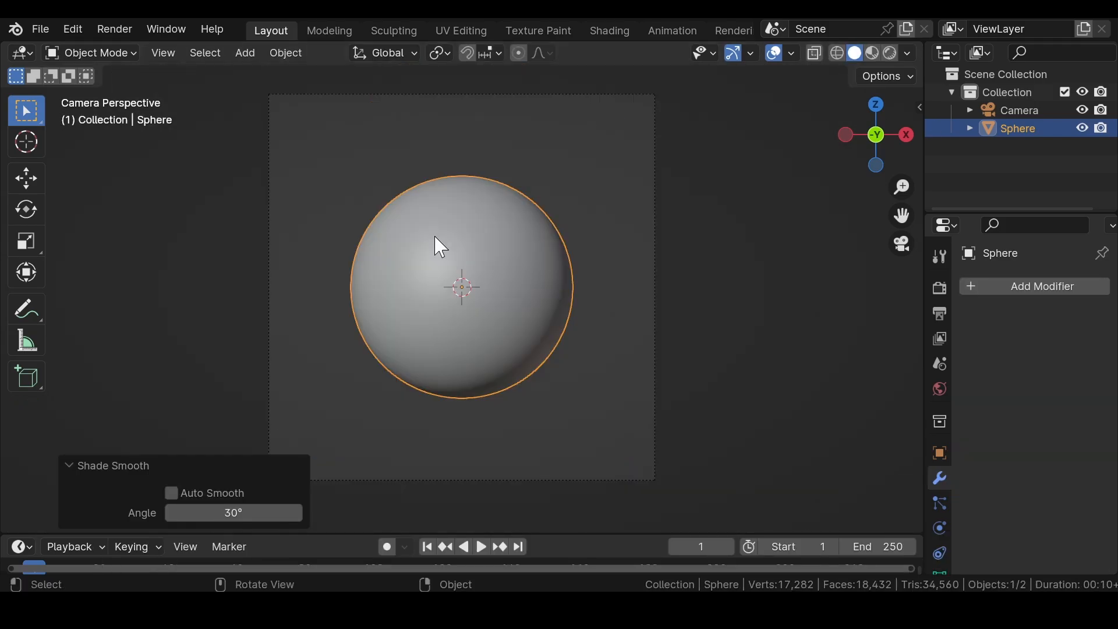
# Add a Subdivision Surface modifier to the sphere with its viewport display disabled
pyautogui.click(1040, 286)
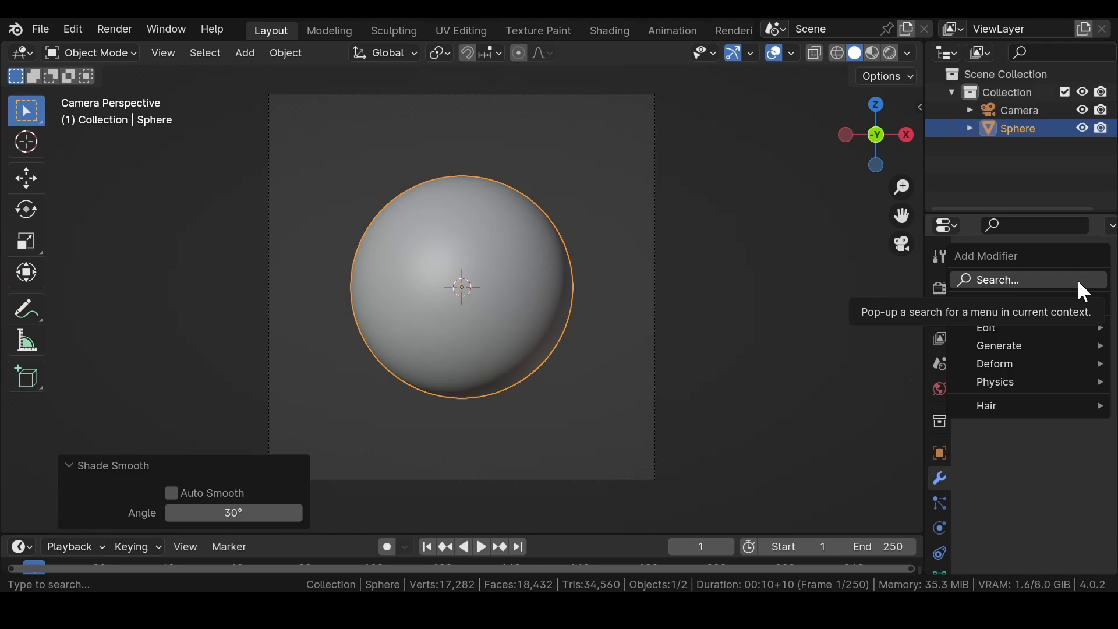
pyautogui.click(1000, 345)
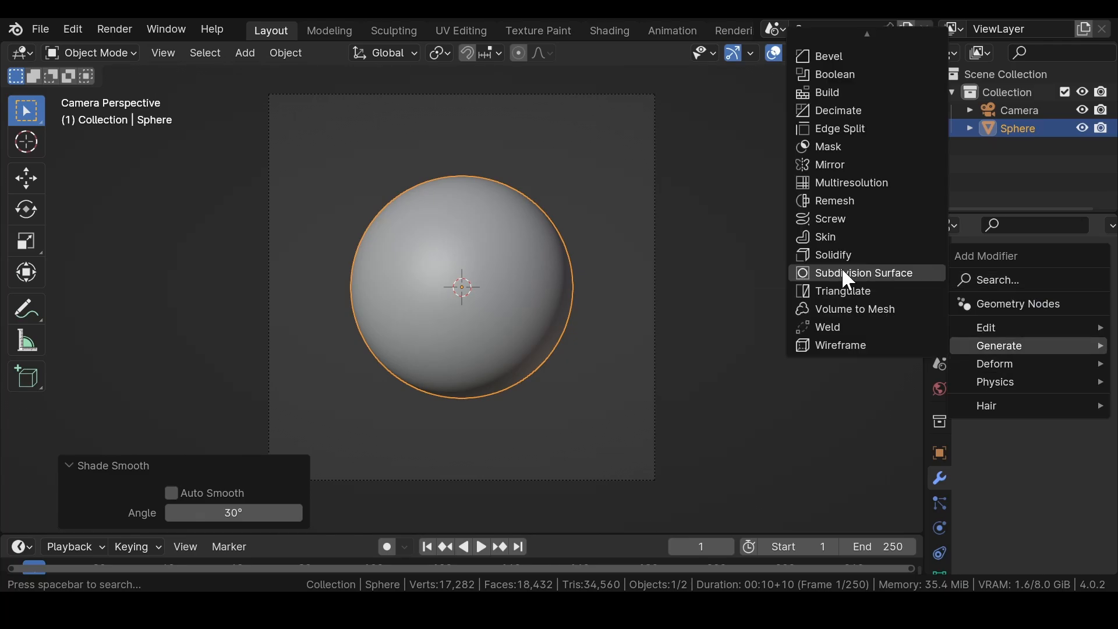
pyautogui.click(863, 272)
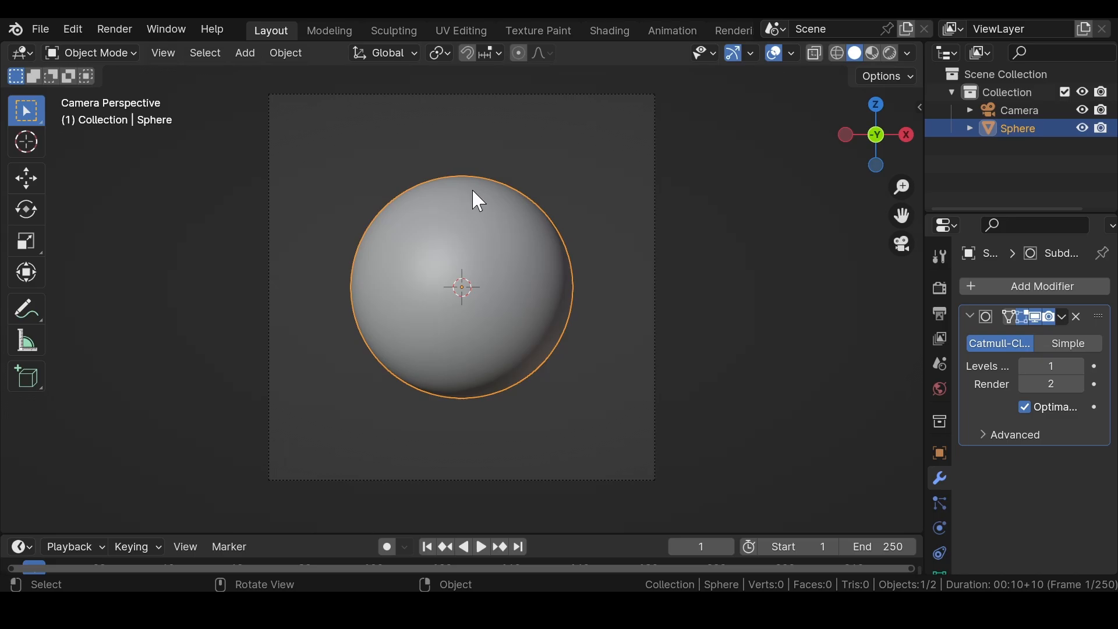
pyautogui.moveTo(440, 238)
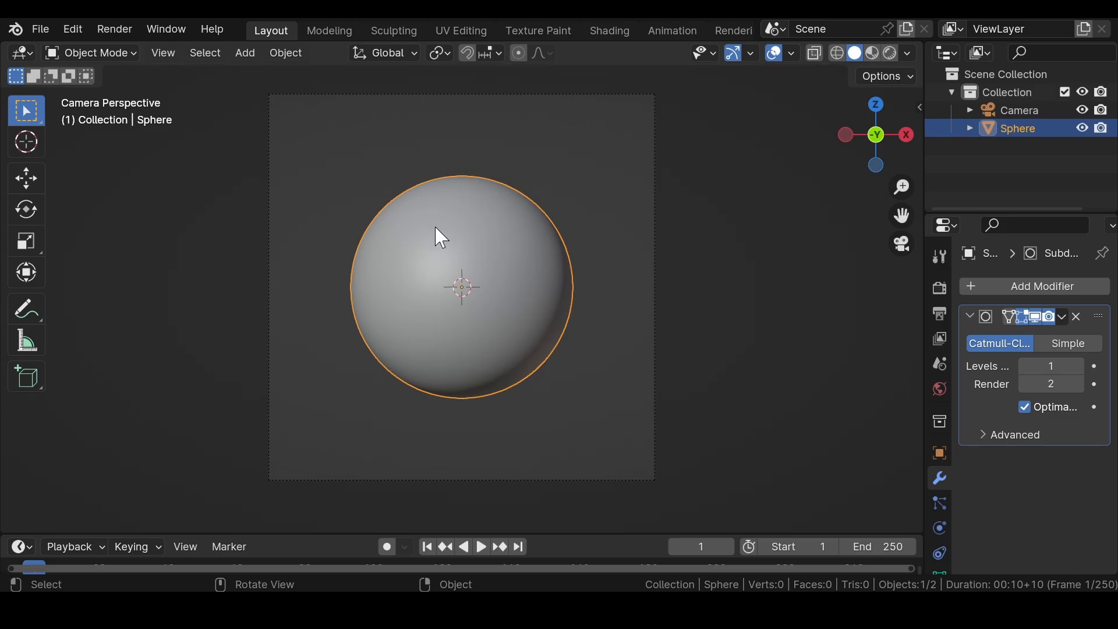
pyautogui.moveTo(1041, 330)
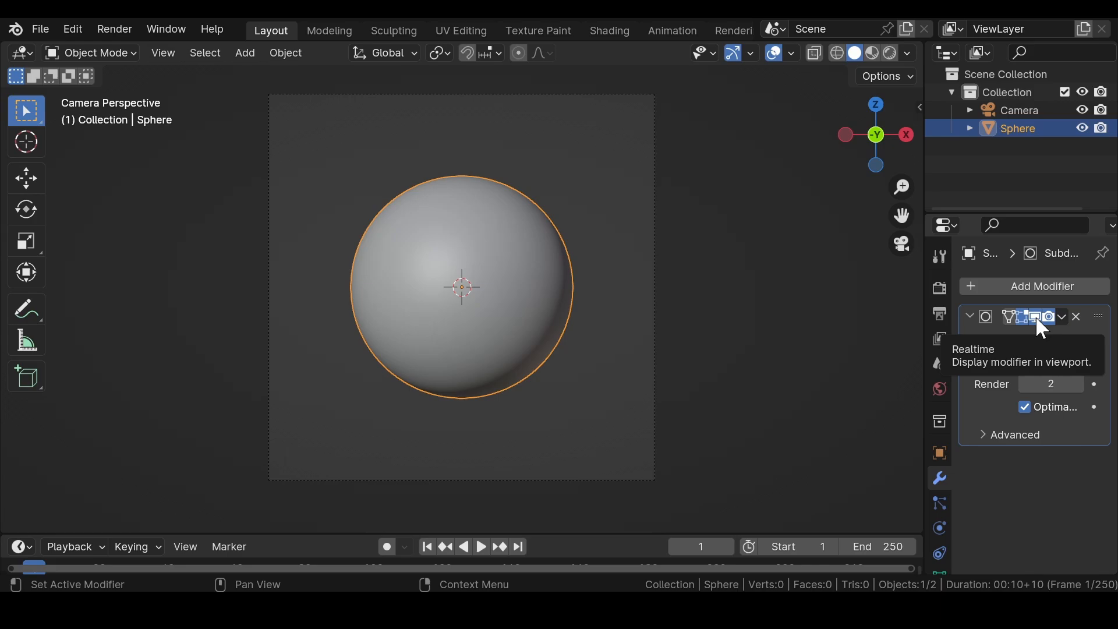
pyautogui.click(1032, 317)
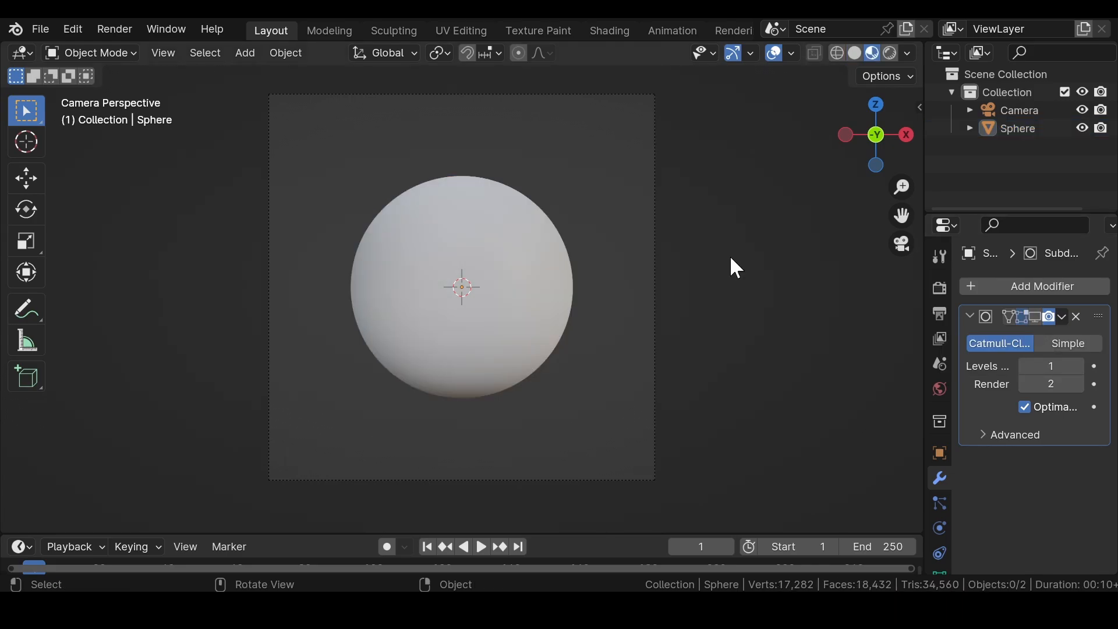
pyautogui.moveTo(757, 269)
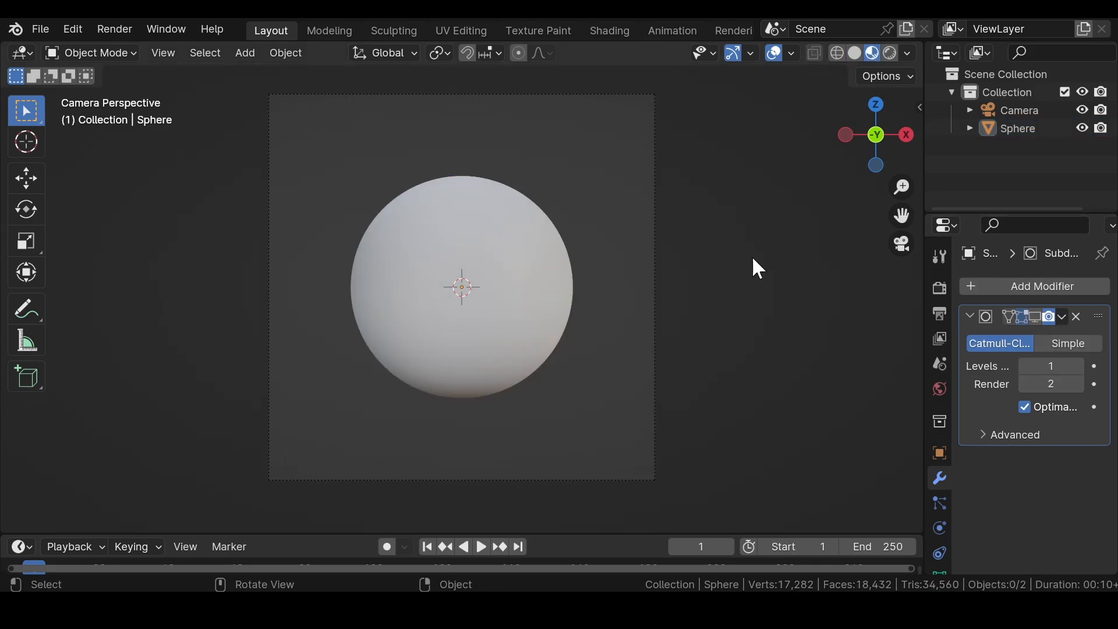
pyautogui.moveTo(935, 174)
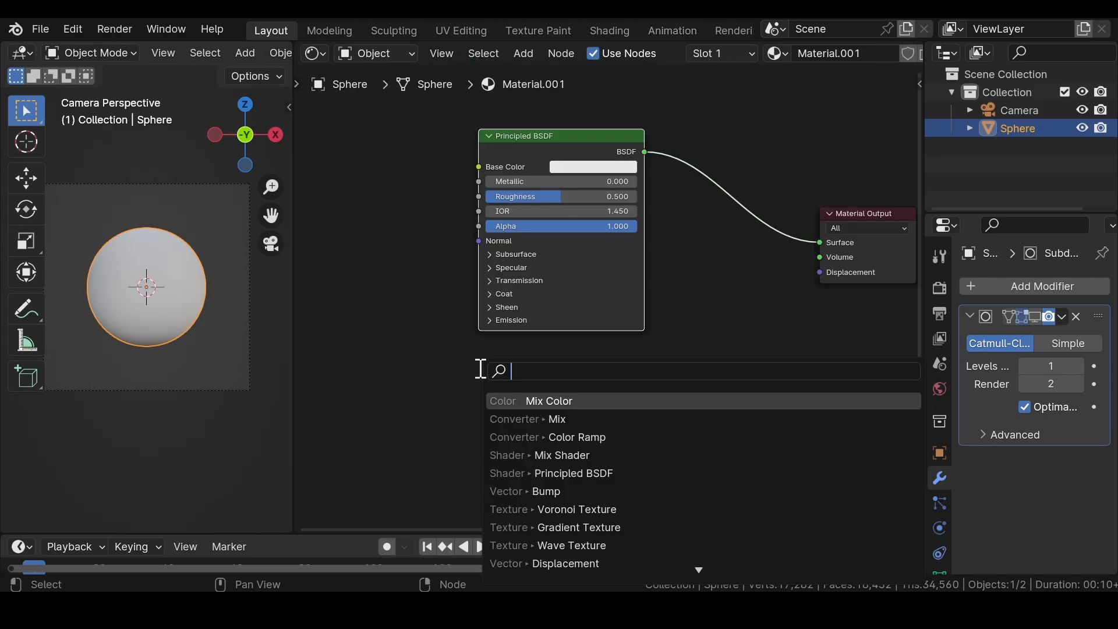
# Add Color Ramp and Displacement nodes feeding the Material Output's Displacement socket
pyautogui.click(570, 563)
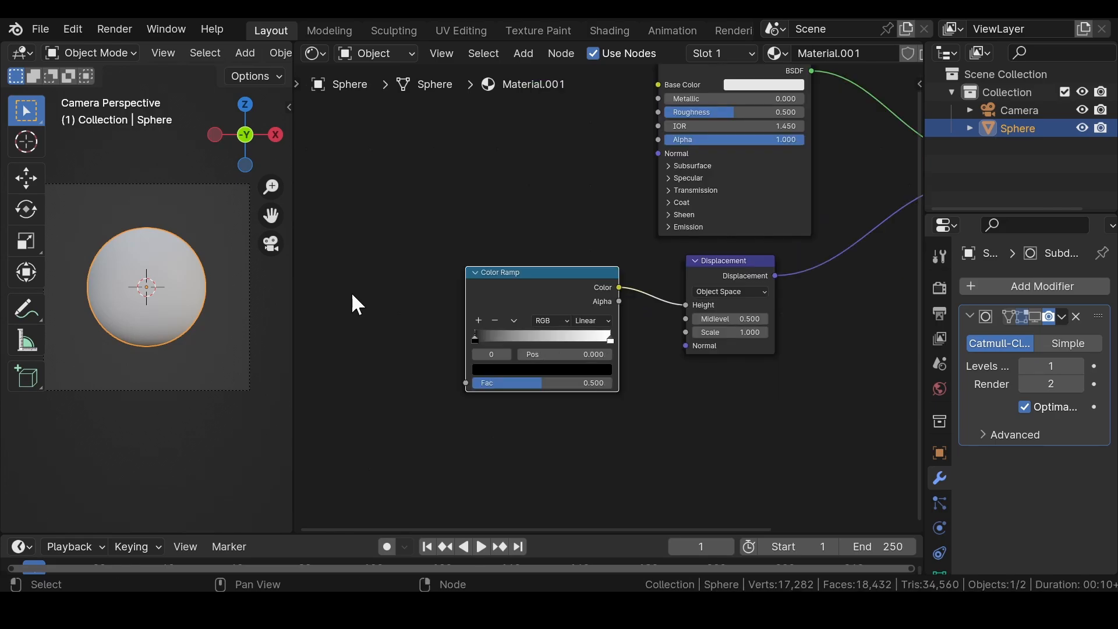
pyautogui.moveTo(497, 346)
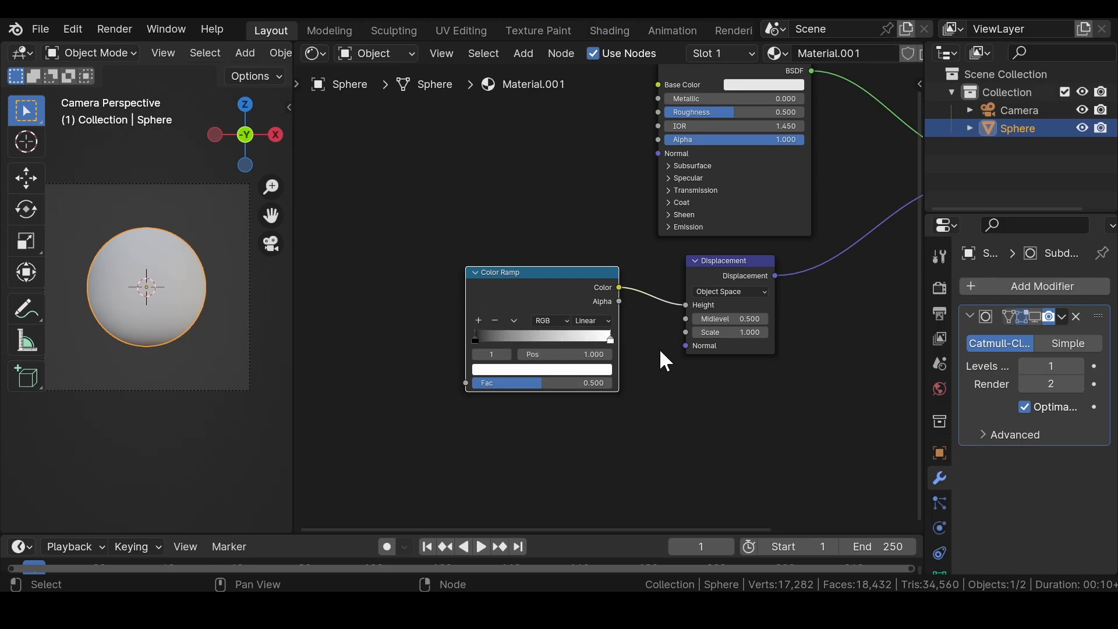
pyautogui.click(476, 337)
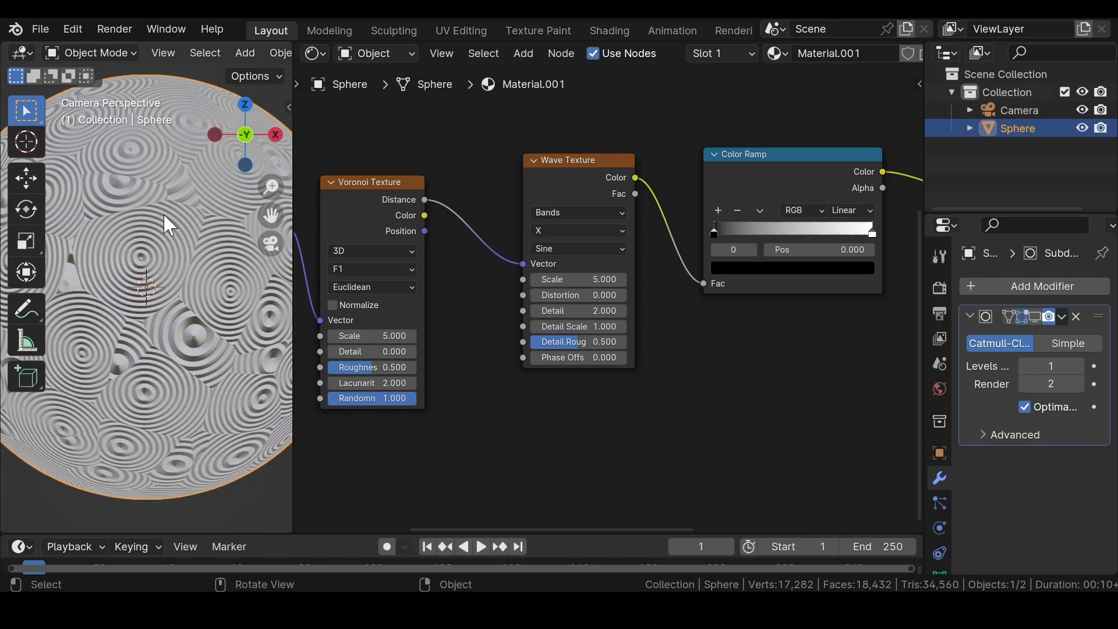
pyautogui.moveTo(151, 237)
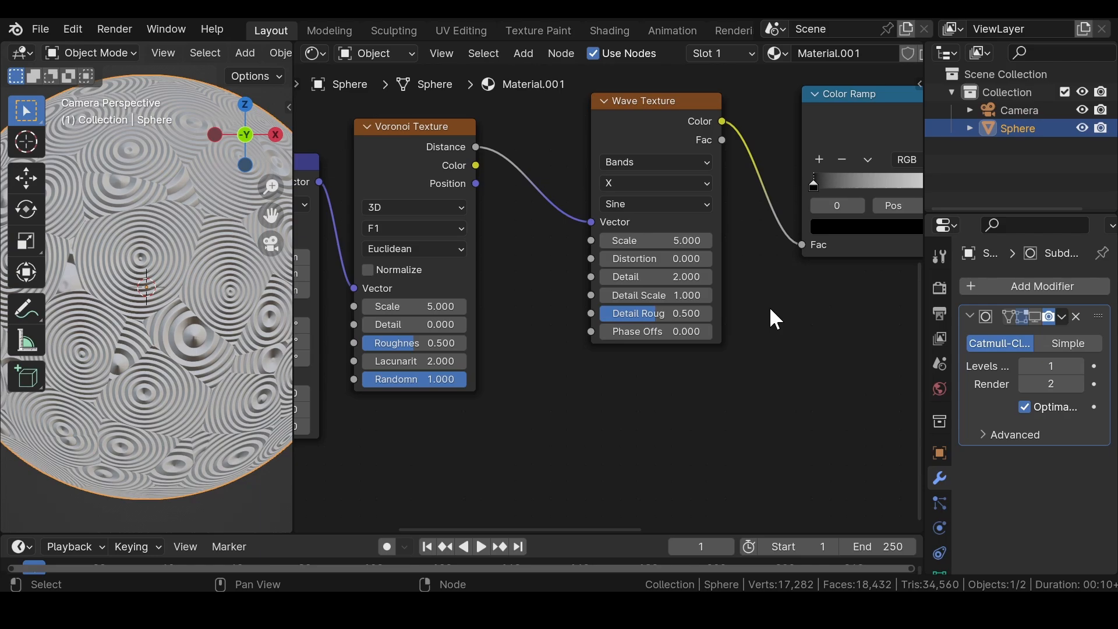
# Set Wave scale to 1 and switch the Voronoi distance metric to Manhattan
pyautogui.doubleClick(654, 240)
pyautogui.write('1.000')
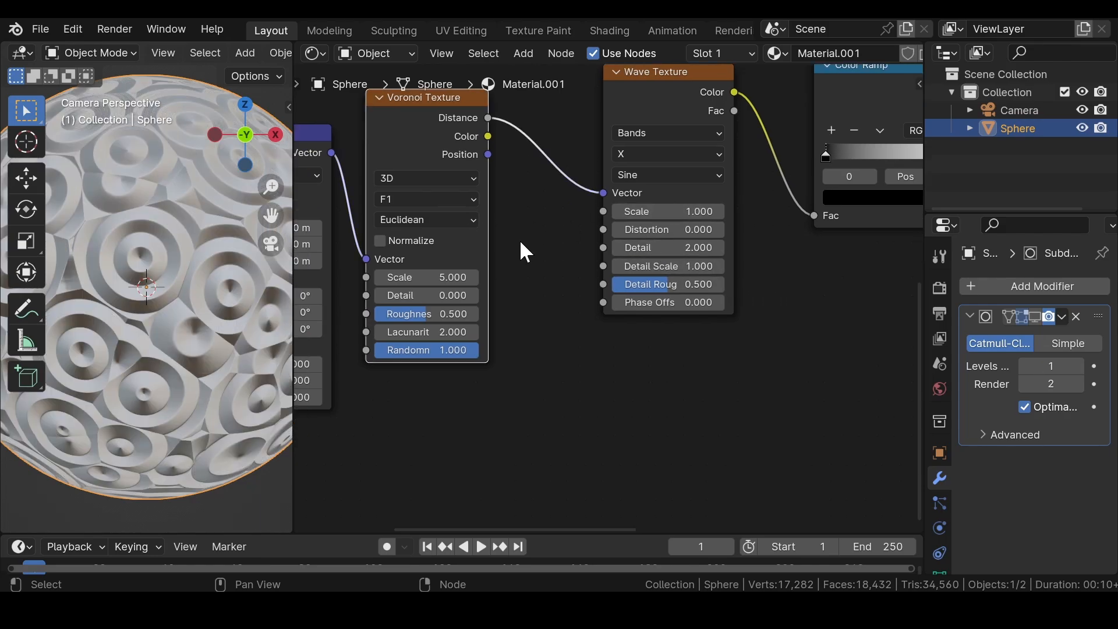
pyautogui.click(427, 220)
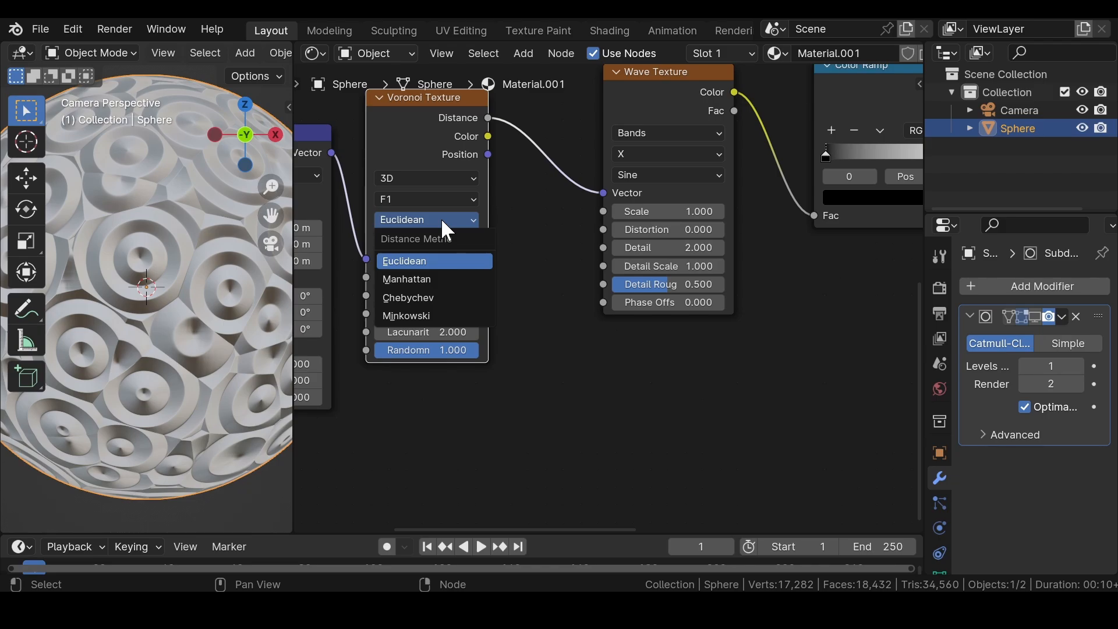
pyautogui.moveTo(417, 285)
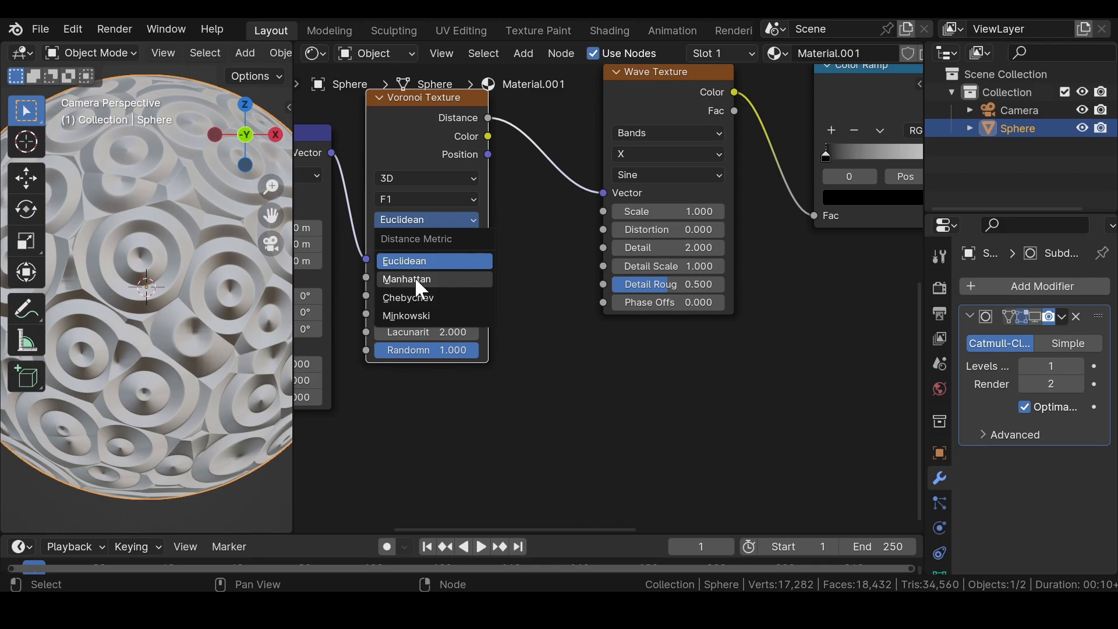
pyautogui.click(407, 278)
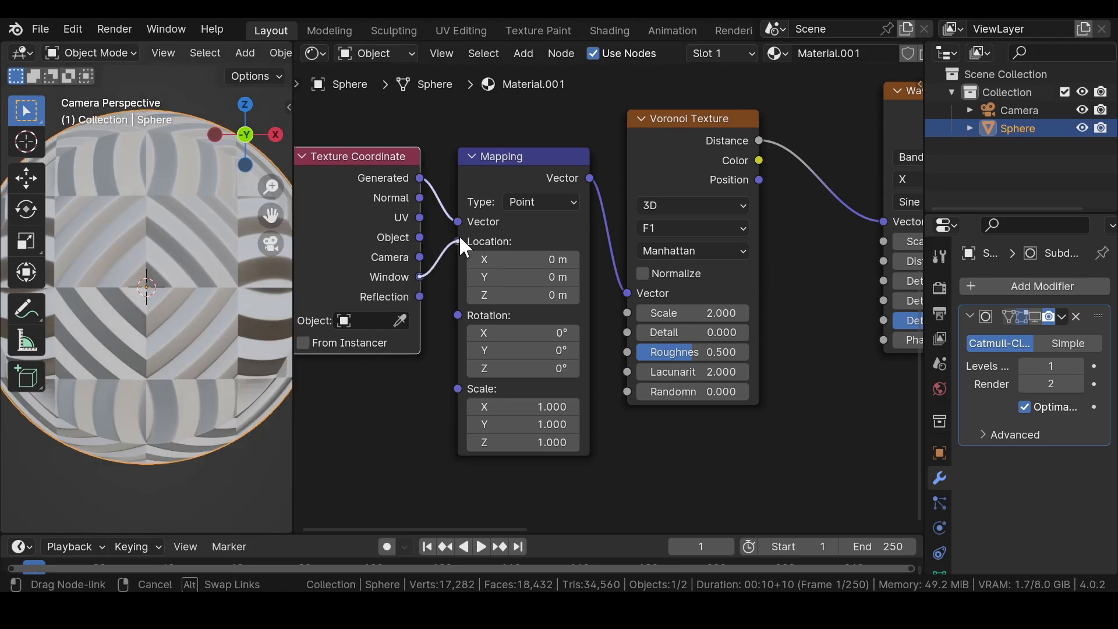
# Link Texture Coordinate into the Mapping node and set Displacement Scale to 0.2
pyautogui.click(467, 222)
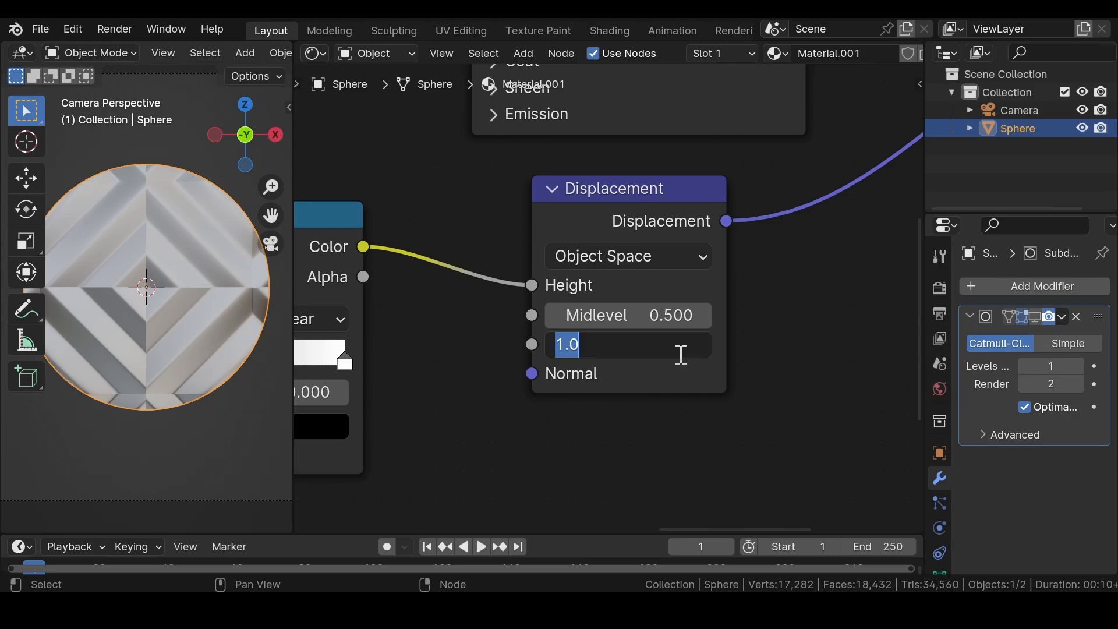
pyautogui.write('.2')
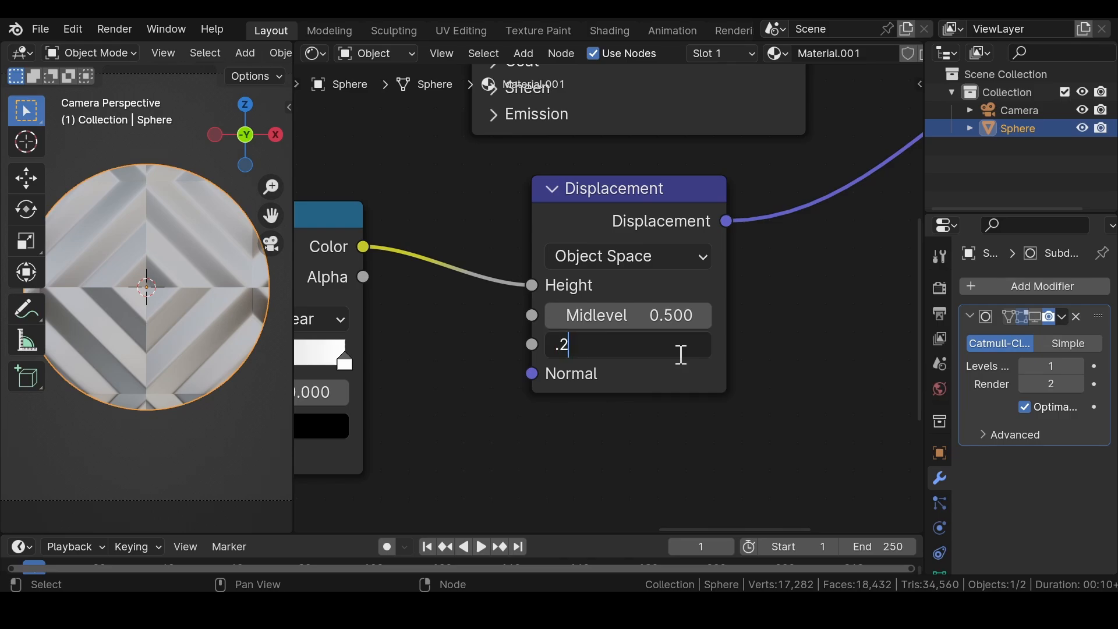
pyautogui.press('Return')
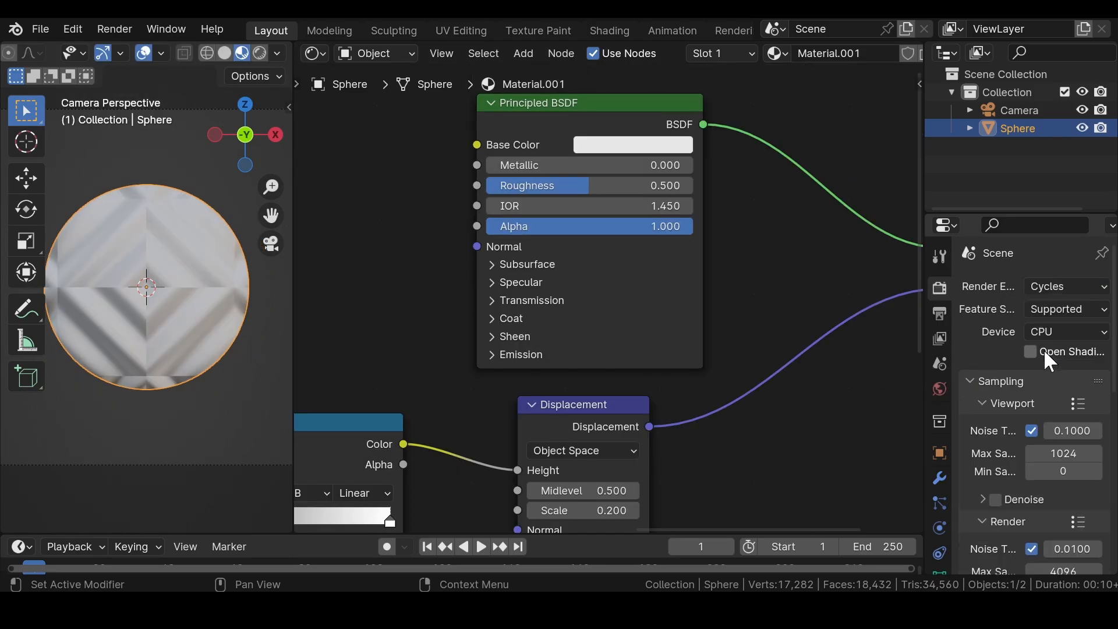
# Set Viewport Max Samples 32, Render Max Samples 128, and choose a Color Management look
pyautogui.click(1066, 332)
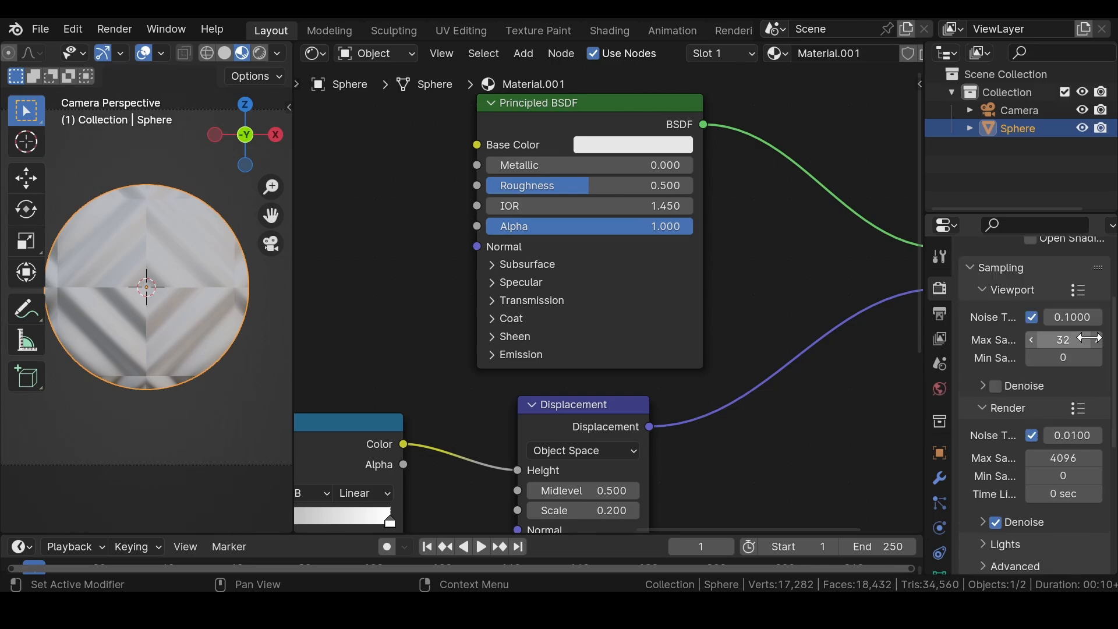
pyautogui.scroll(-3)
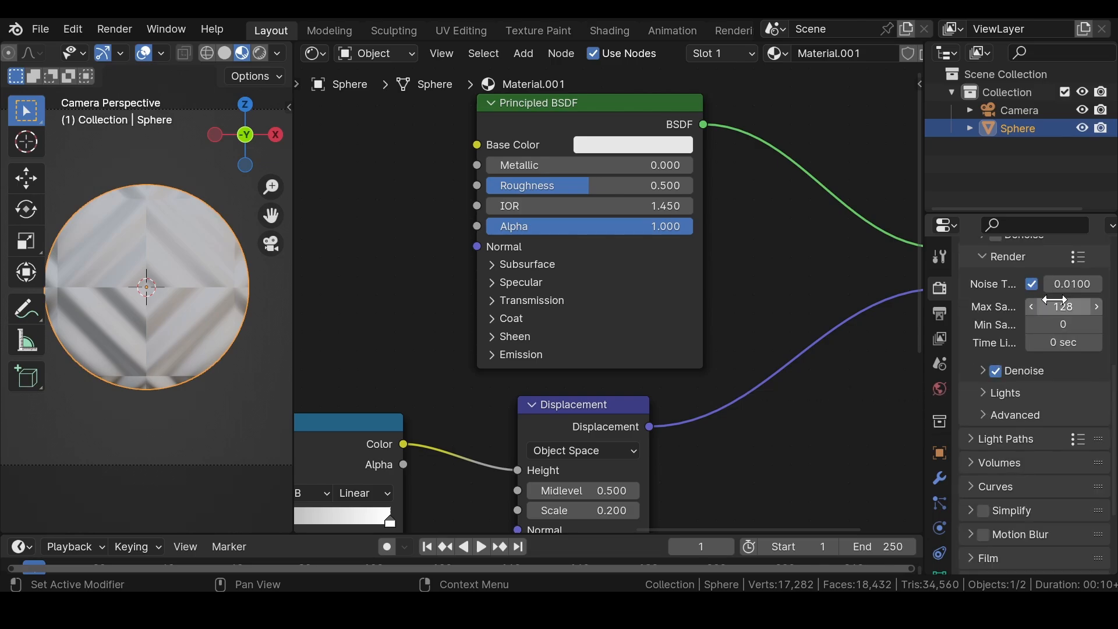
pyautogui.scroll(-3)
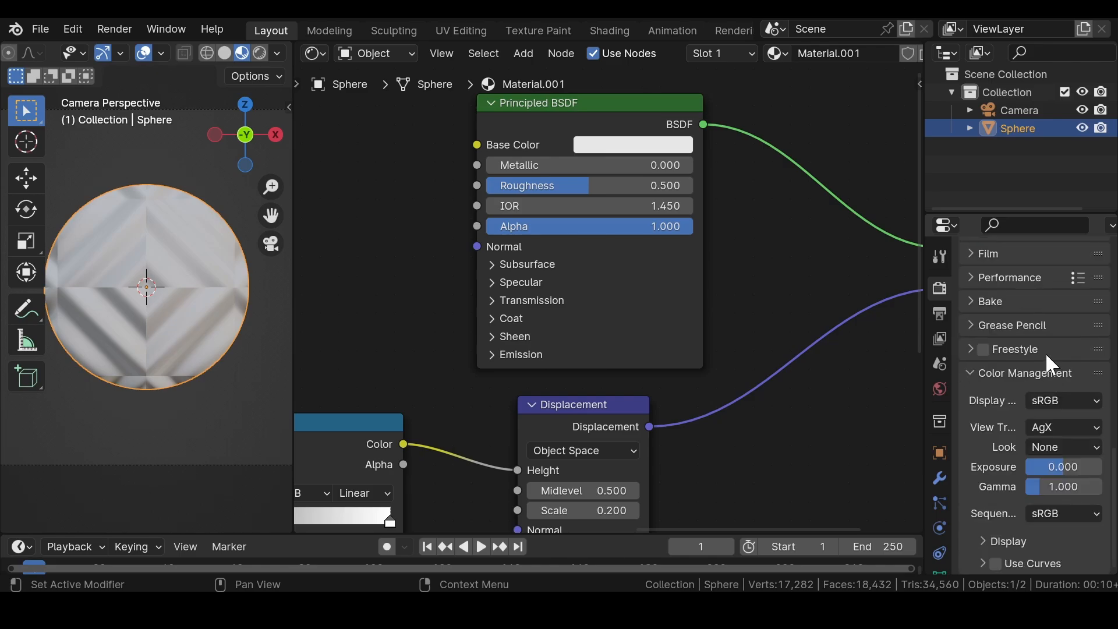
pyautogui.click(1063, 446)
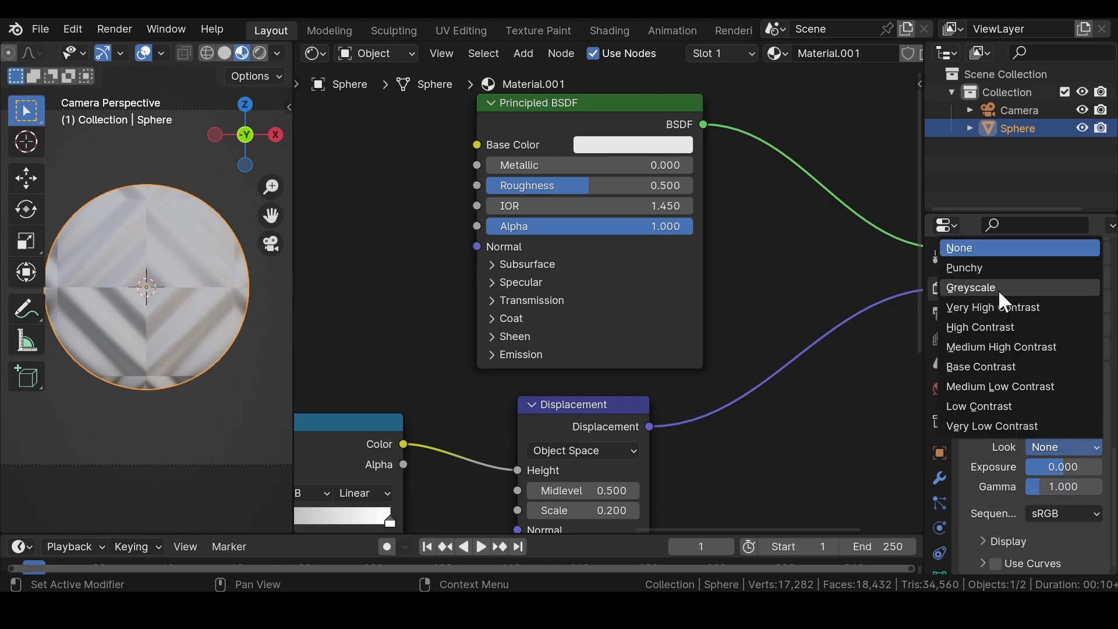
pyautogui.click(964, 268)
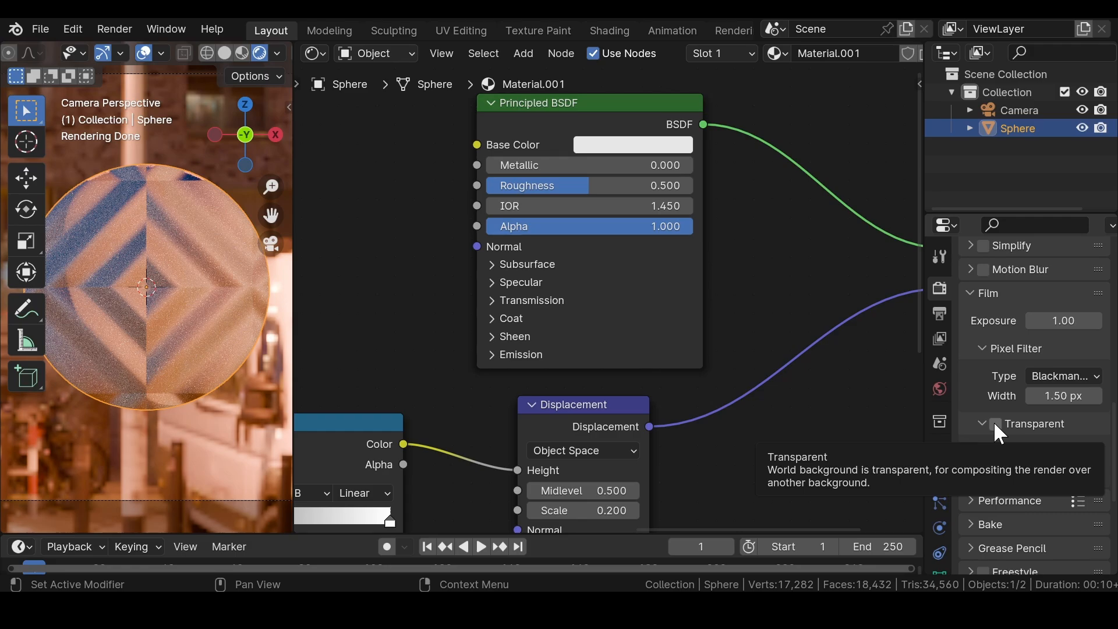
# Enable Film Transparent, then set Principled BSDF Metallic to 1 and Roughness to 0.2
pyautogui.click(996, 424)
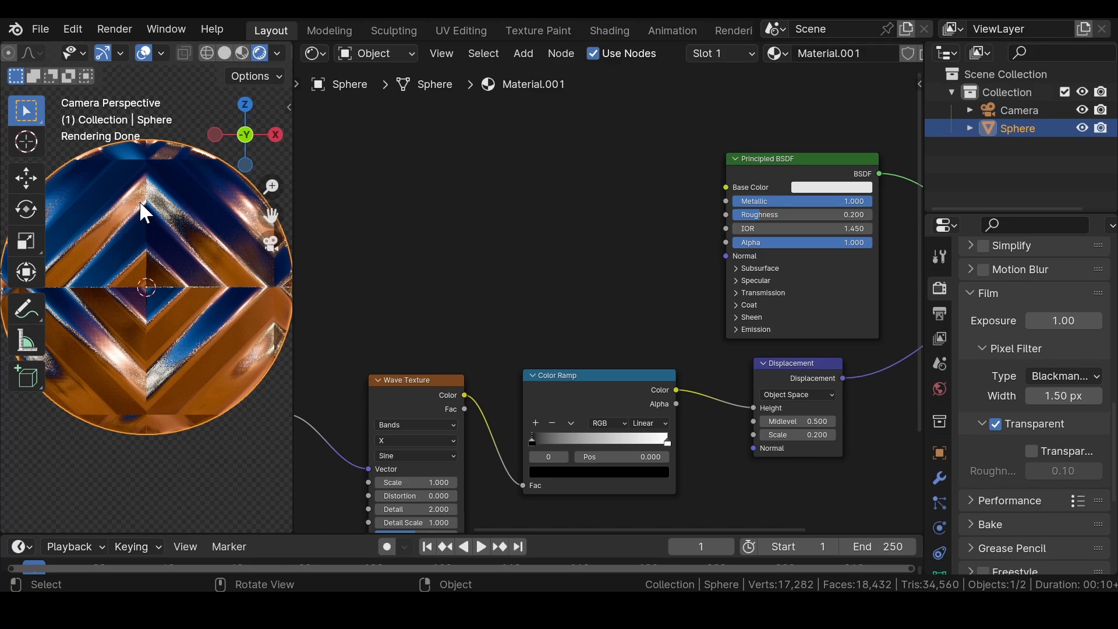
pyautogui.moveTo(558, 237)
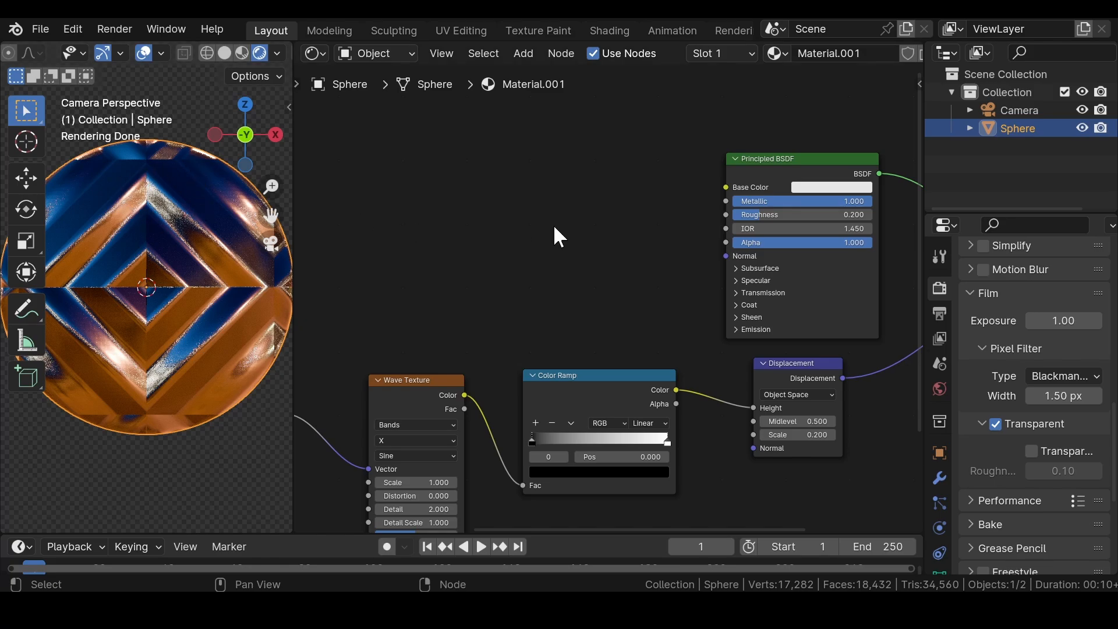
pyautogui.moveTo(941, 519)
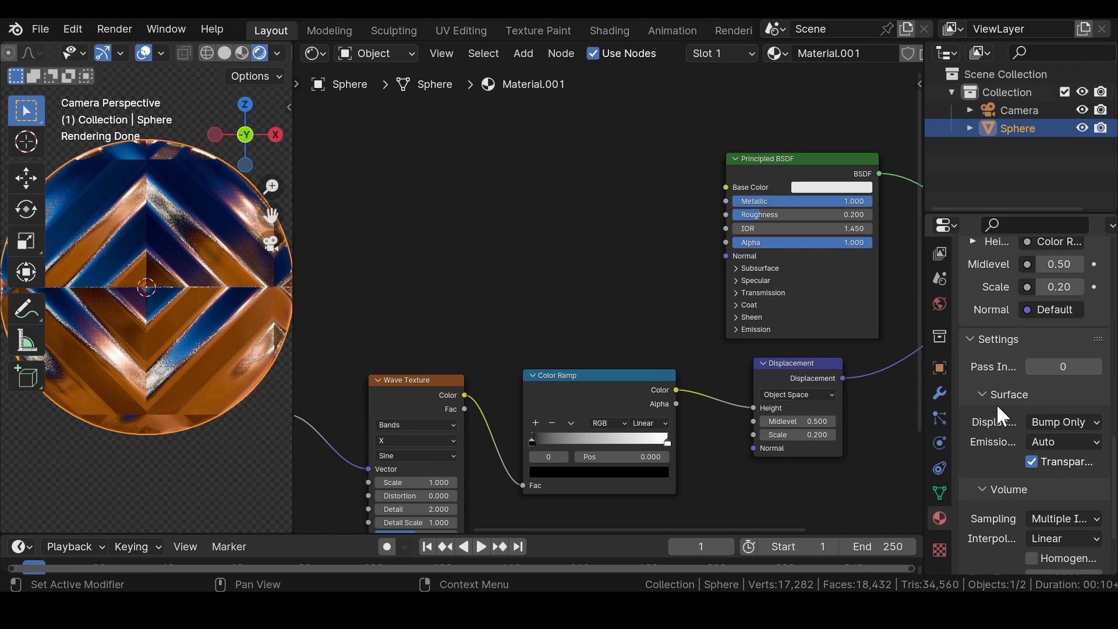
# Change the material's surface displacement from Bump Only to Displacement Only and deselect the sphere
pyautogui.click(1063, 422)
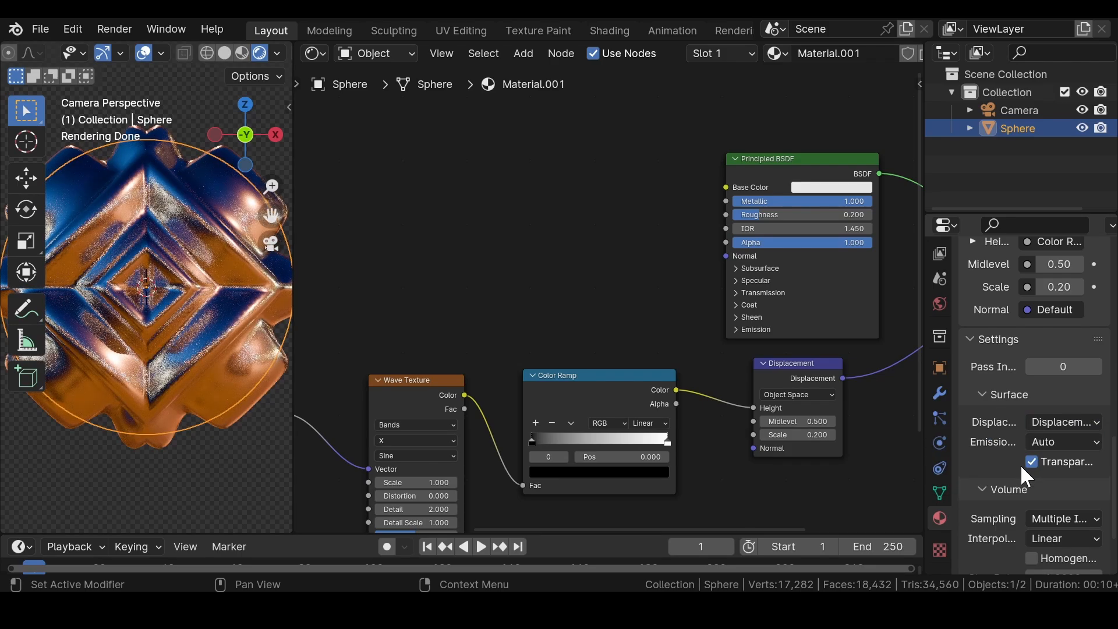
pyautogui.click(97, 207)
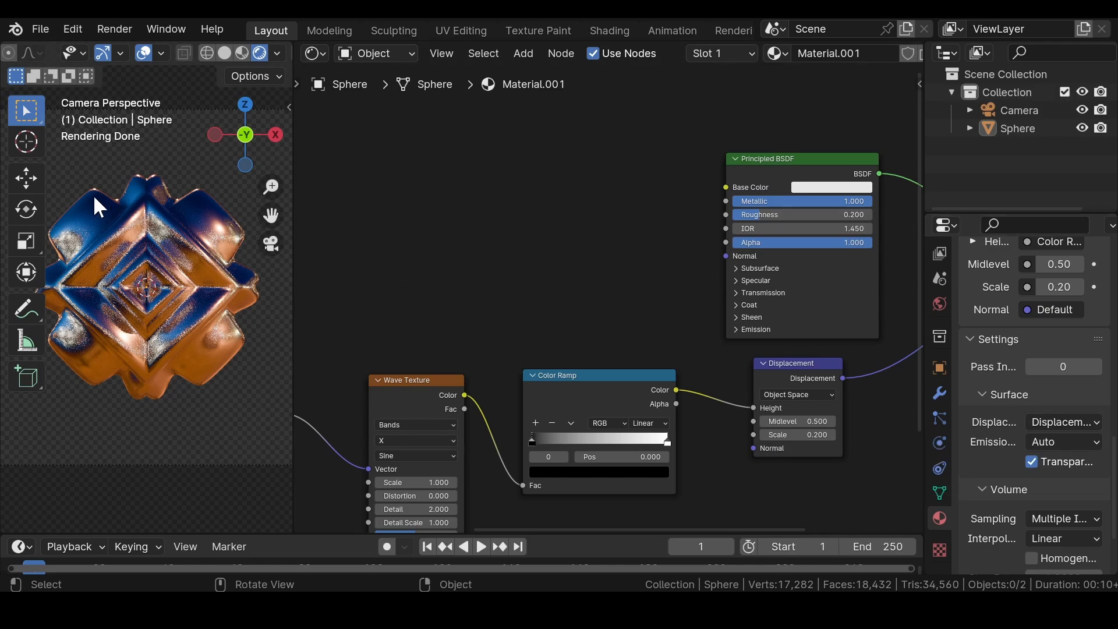
pyautogui.moveTo(127, 306)
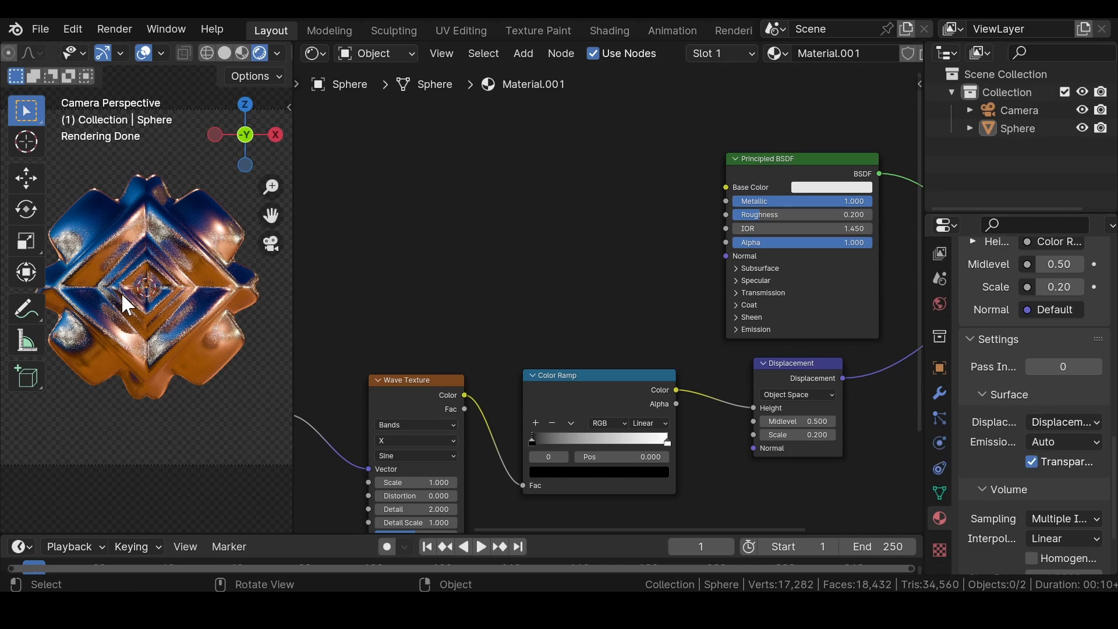
pyautogui.moveTo(118, 255)
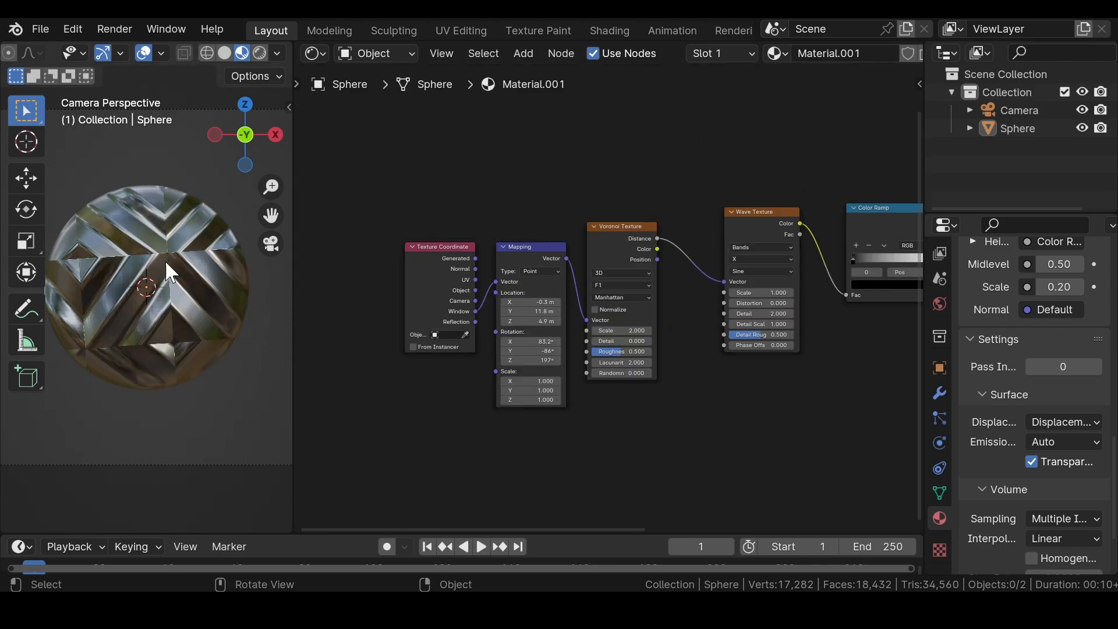
pyautogui.moveTo(121, 157)
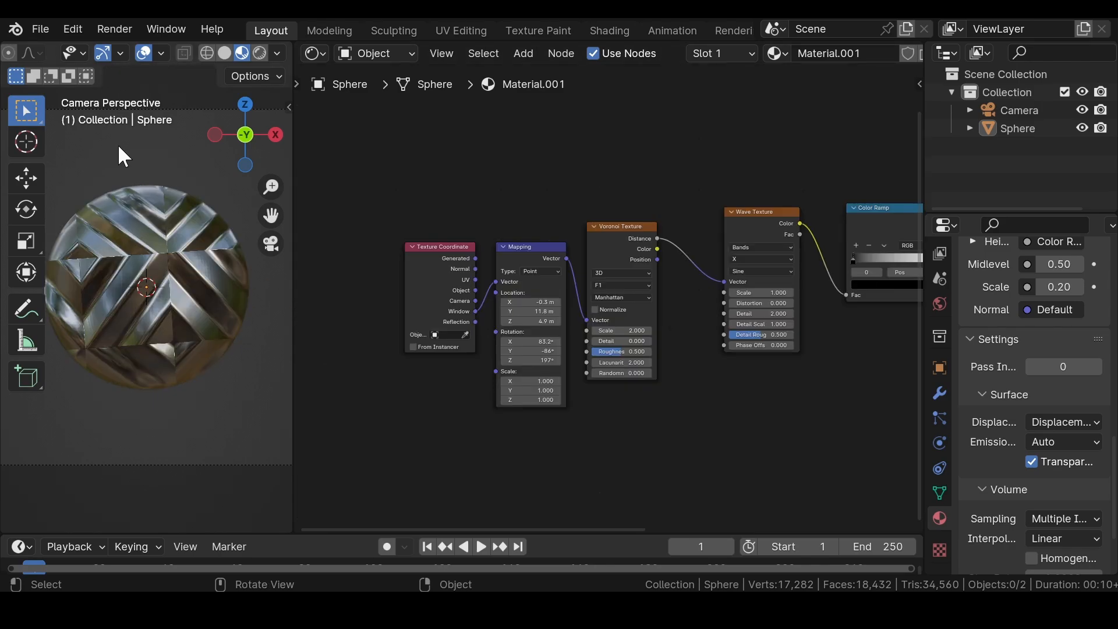